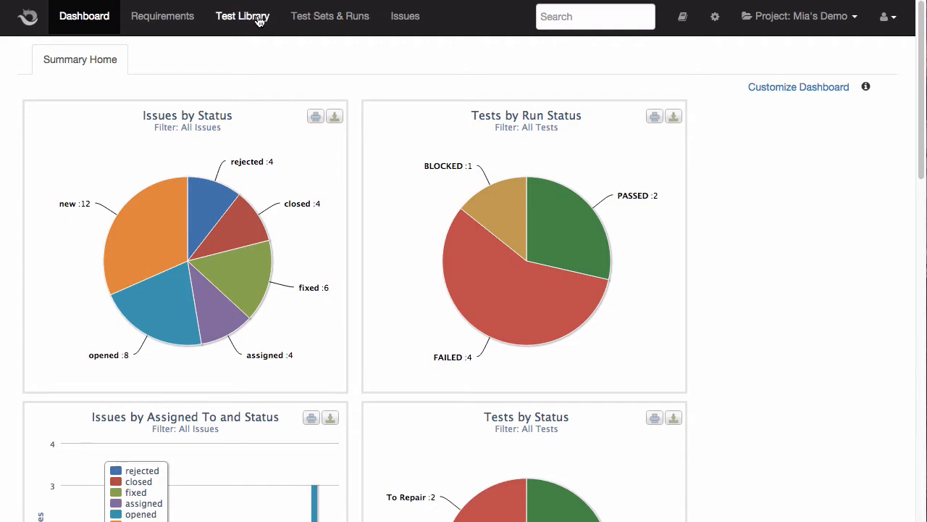
# Show the Test Library with Tests by Level expanded, visit Test Sets & Runs, and return to the library
pyautogui.click(243, 16)
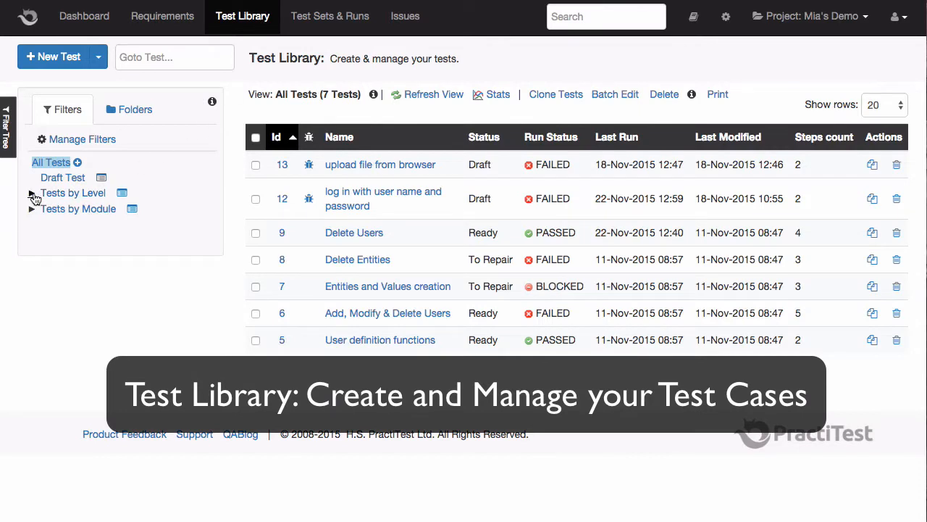
pyautogui.click(32, 193)
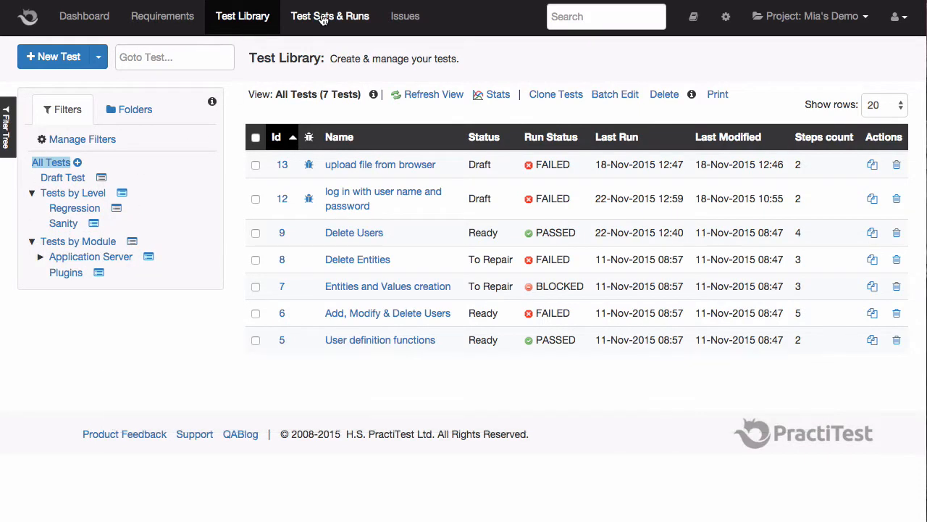
pyautogui.click(331, 16)
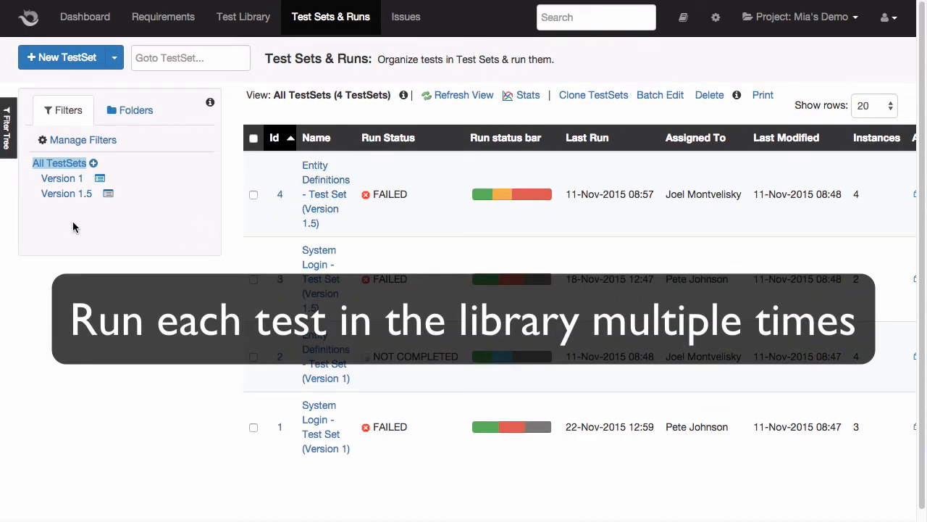
pyautogui.moveTo(61, 178)
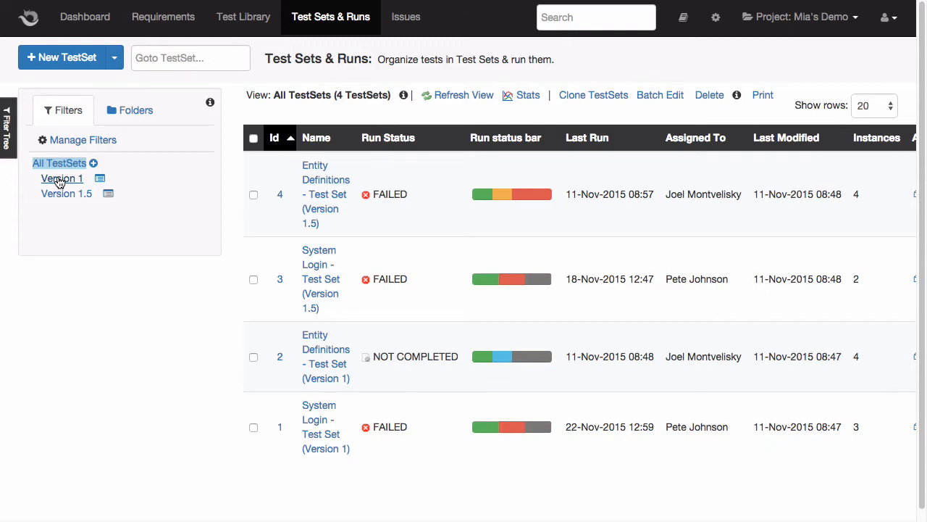
pyautogui.click(244, 17)
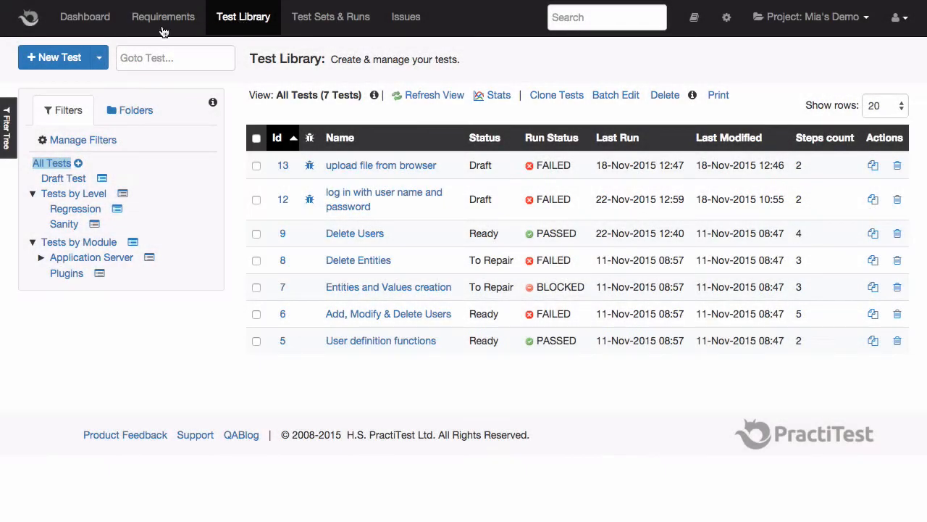
# Create a new test named 'User log in on mobile device' and enable its Automation option
pyautogui.click(54, 58)
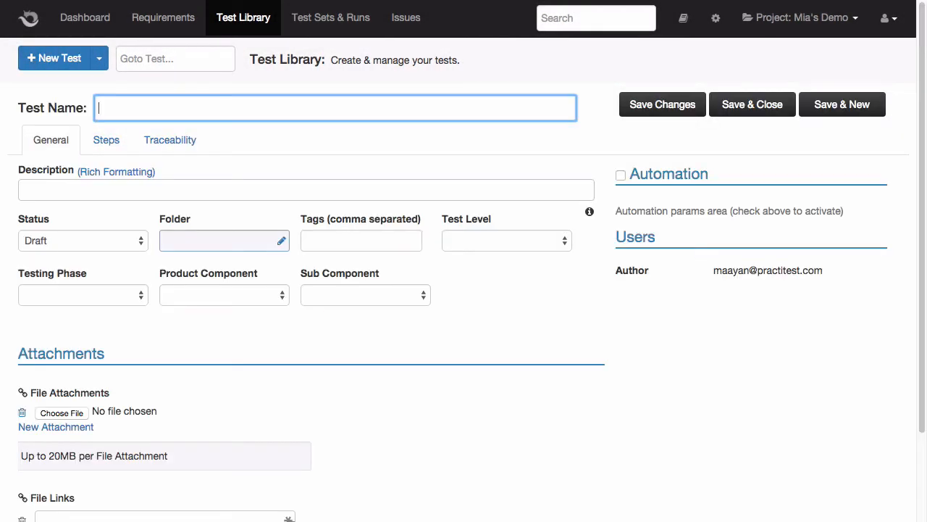
pyautogui.write('User log in on mobile device')
pyautogui.click(305, 190)
pyautogui.write('User should be able to enter name, email and country on mobile form fields')
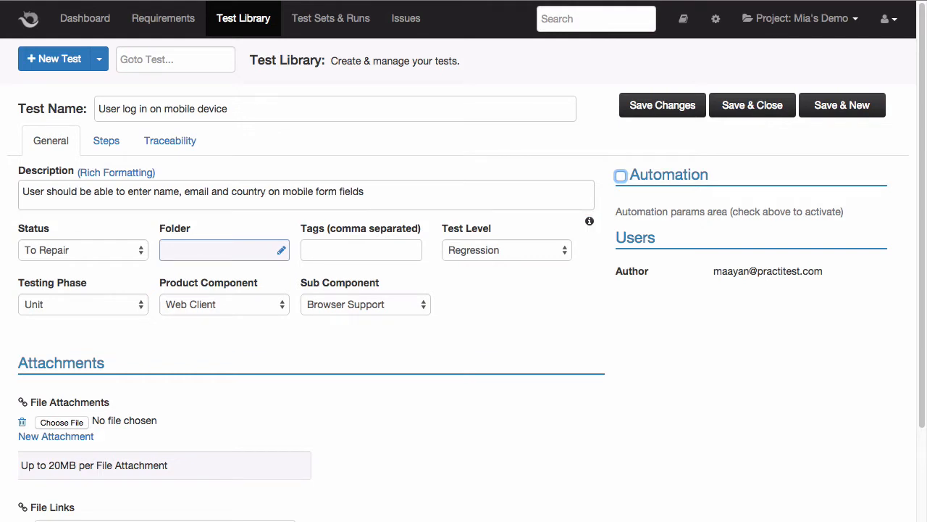
pyautogui.click(620, 175)
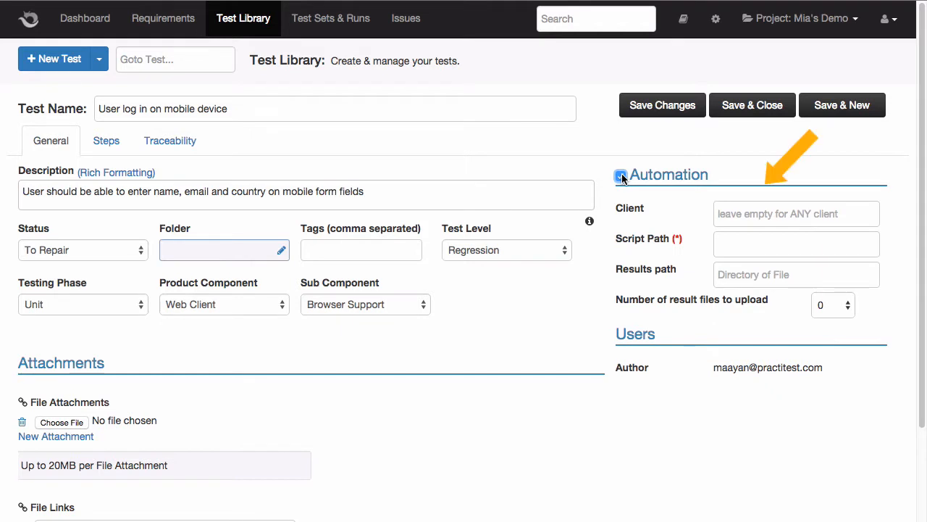
pyautogui.click(620, 177)
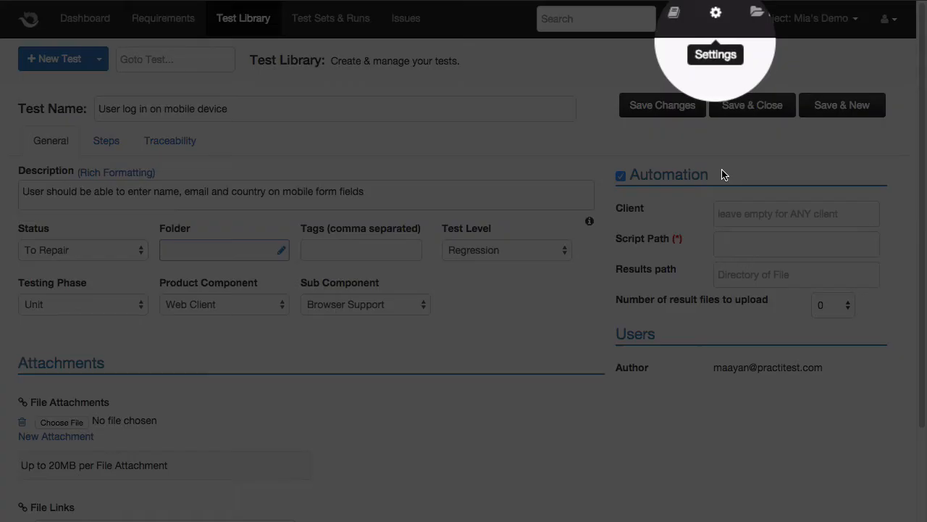
pyautogui.click(715, 13)
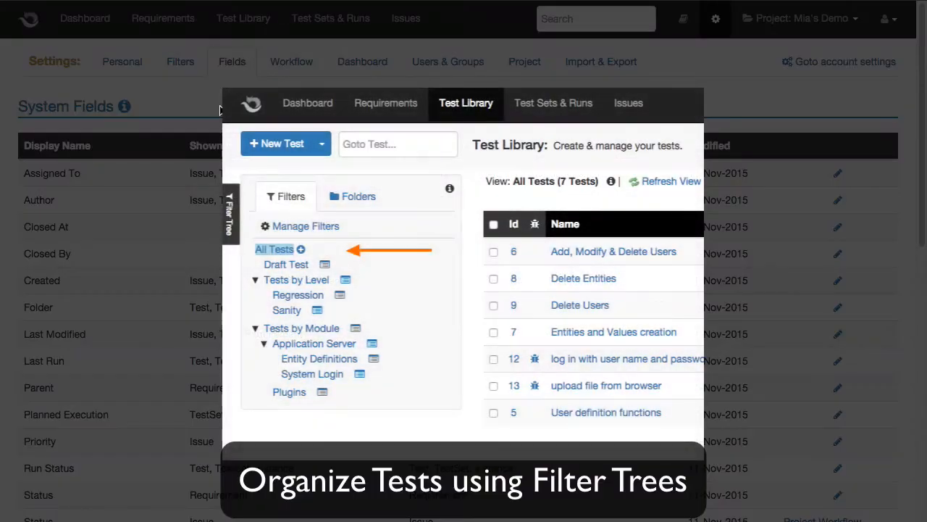
pyautogui.moveTo(232, 84)
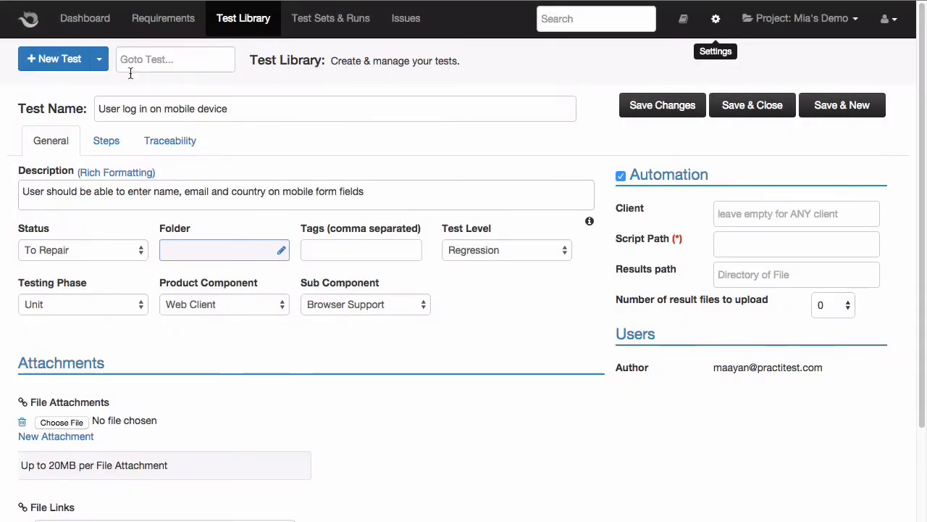
# Save test #16 and add steps 'enter username' and 'enter email' with their expected results
pyautogui.click(105, 141)
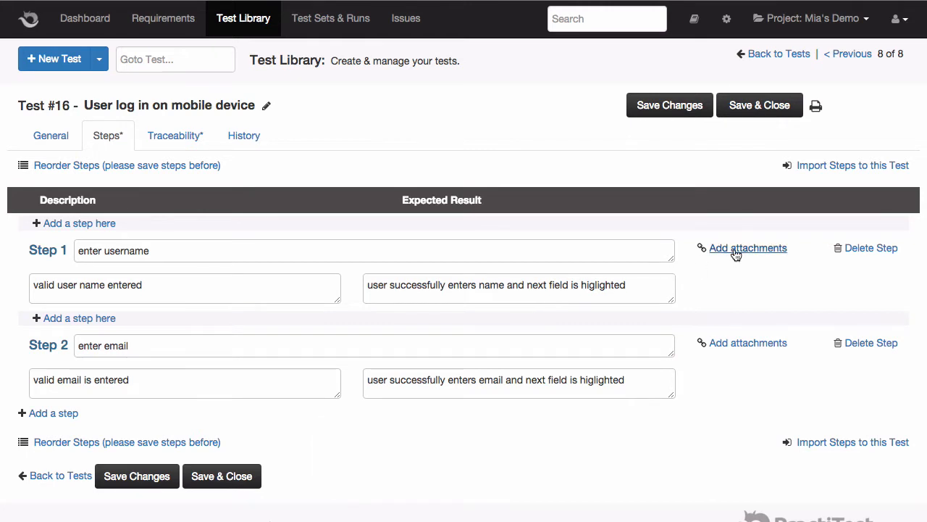
pyautogui.moveTo(747, 248)
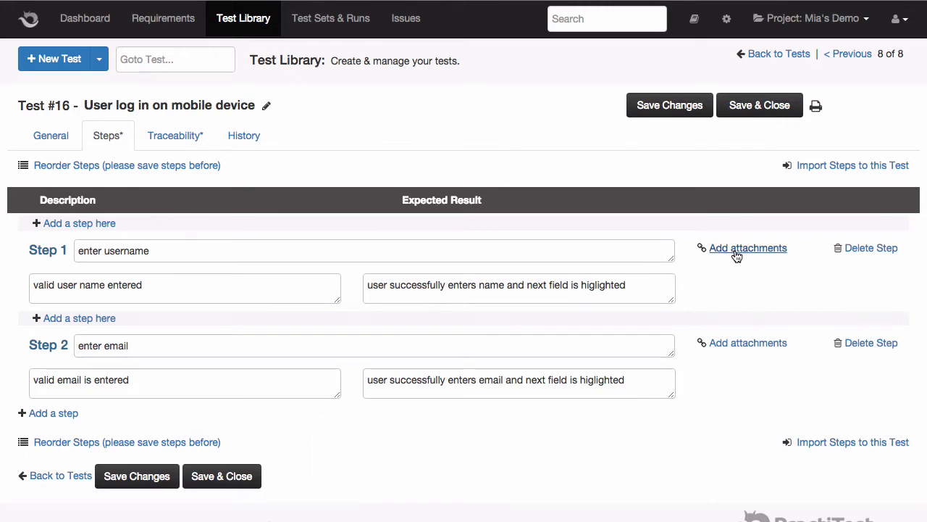
pyautogui.click(747, 248)
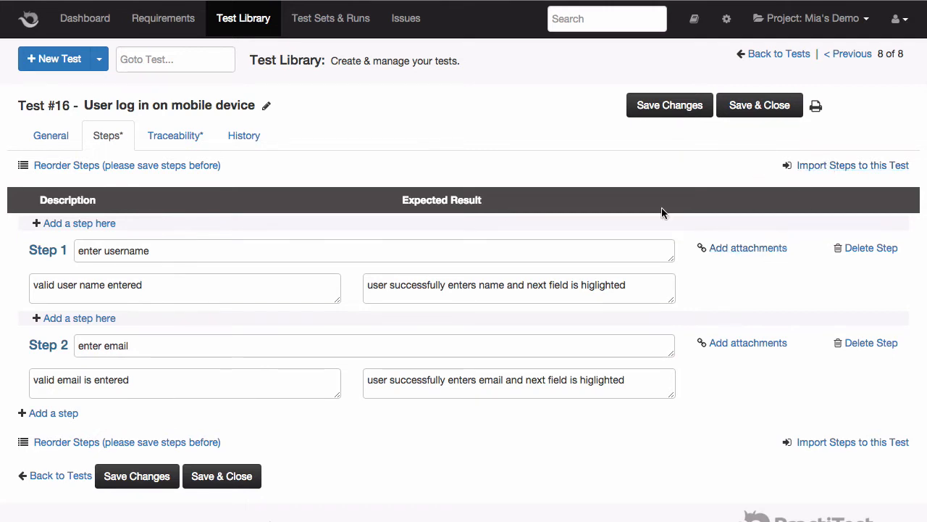
# On test #16's Traceability page, link Requirement #2 - Create Users alongside Requirement #1
pyautogui.click(175, 136)
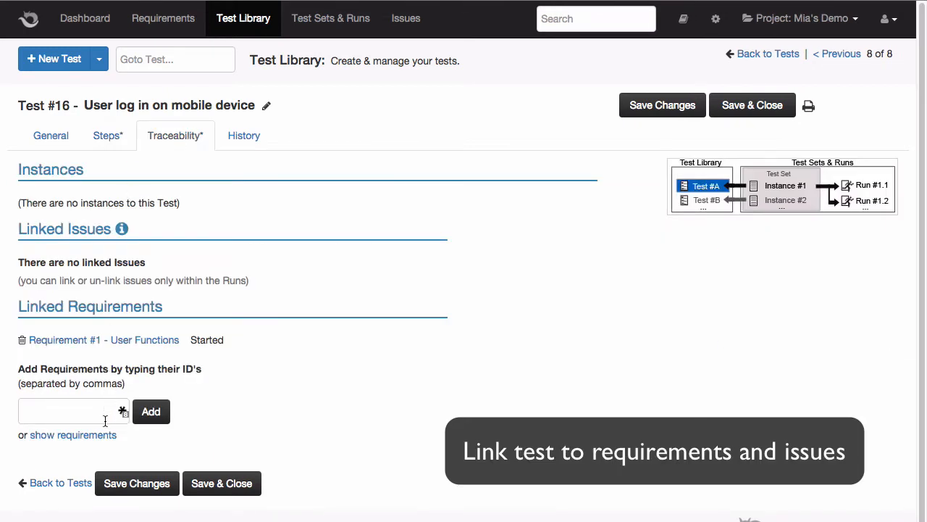
pyautogui.click(72, 434)
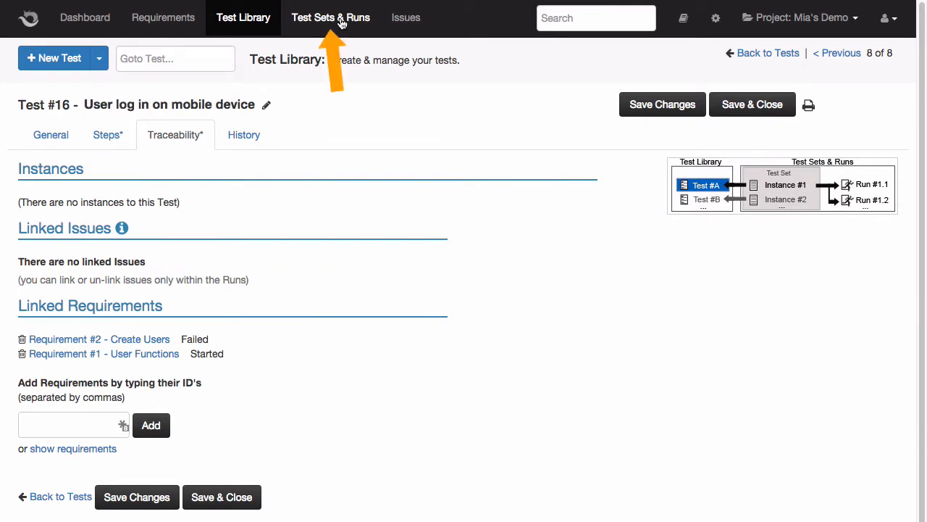
# Show the four test sets in Test Sets & Runs and preview the Entity Definitions set's details
pyautogui.click(330, 17)
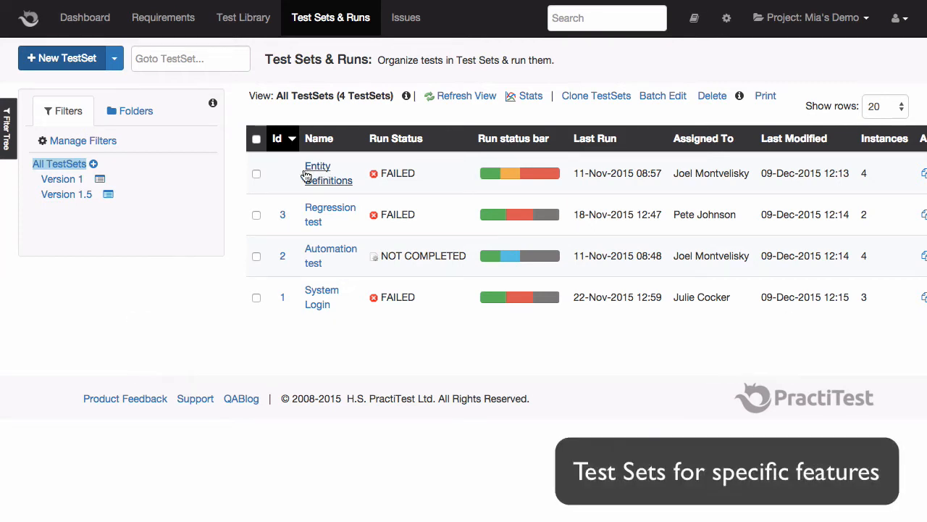
pyautogui.click(284, 174)
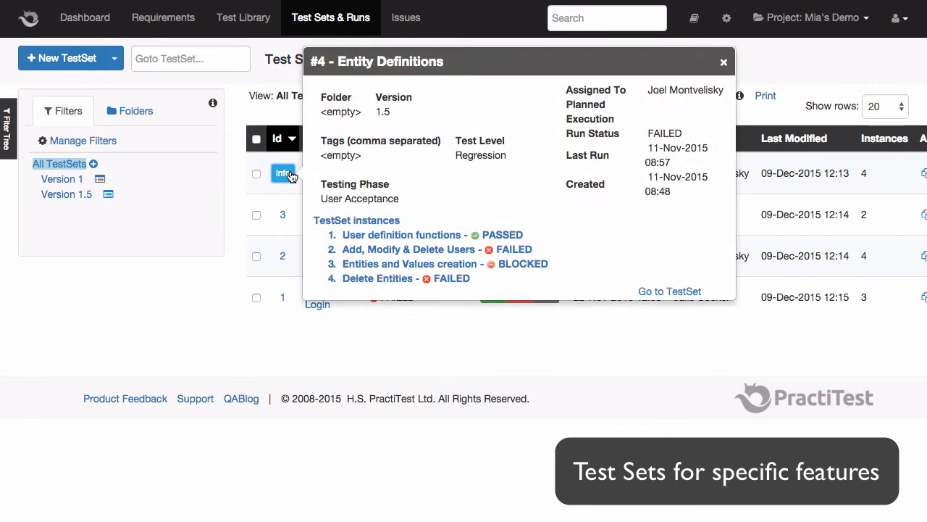
pyautogui.click(721, 61)
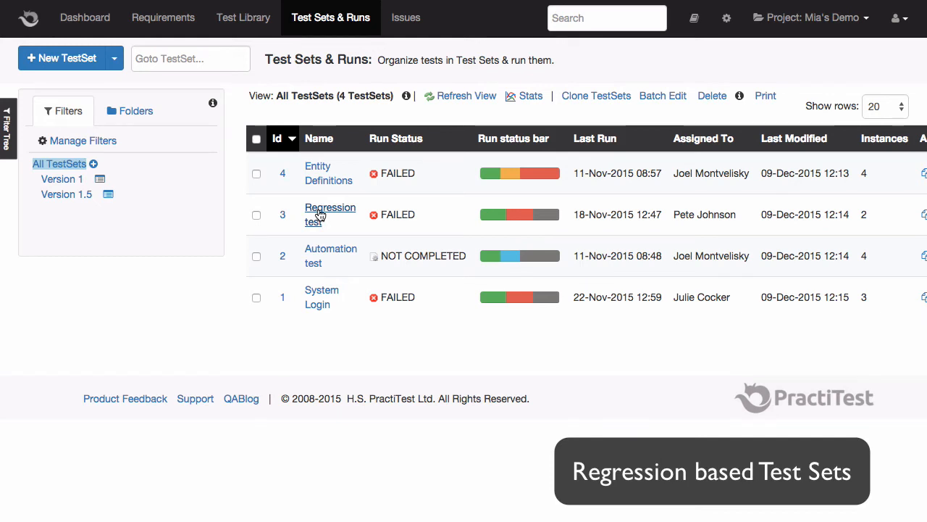
pyautogui.moveTo(316, 243)
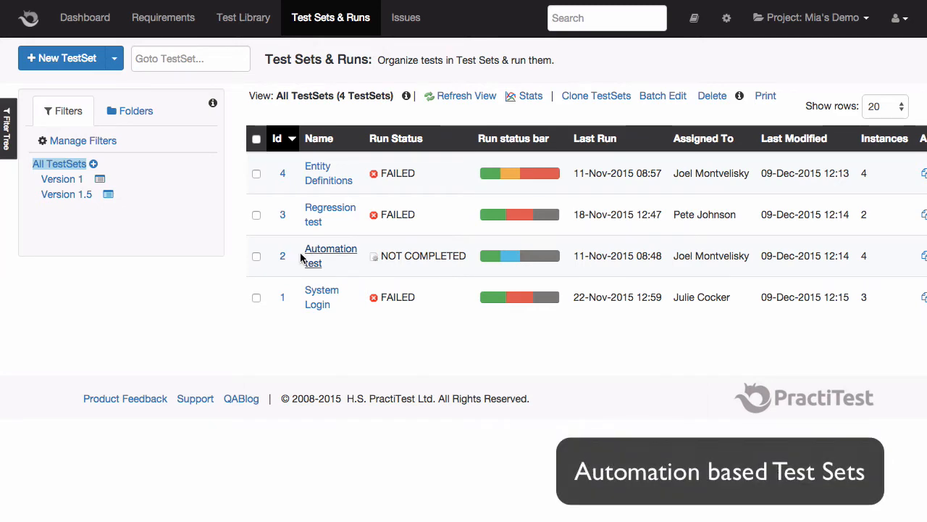
pyautogui.click(283, 255)
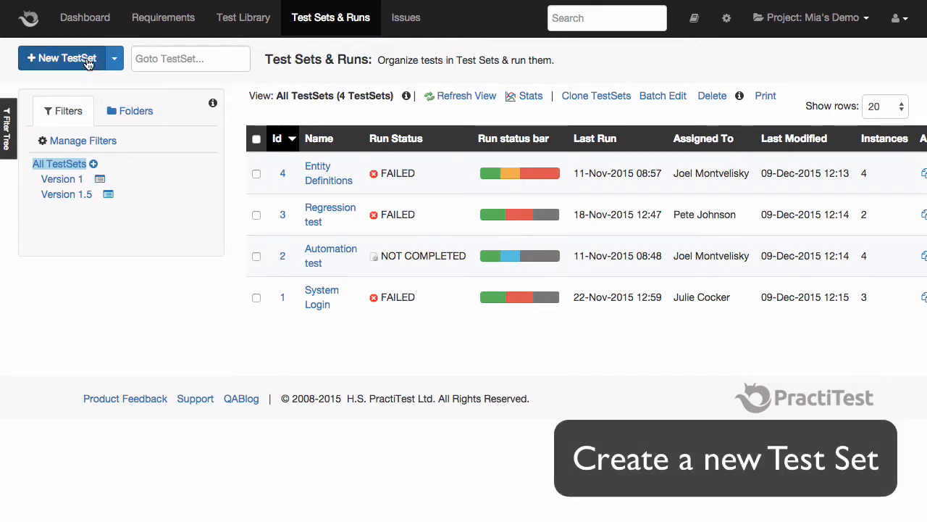
# Create test set #5 'Mobile usability' with version 1.5, Sanity level and Unit phase, then start adding tests
pyautogui.click(61, 58)
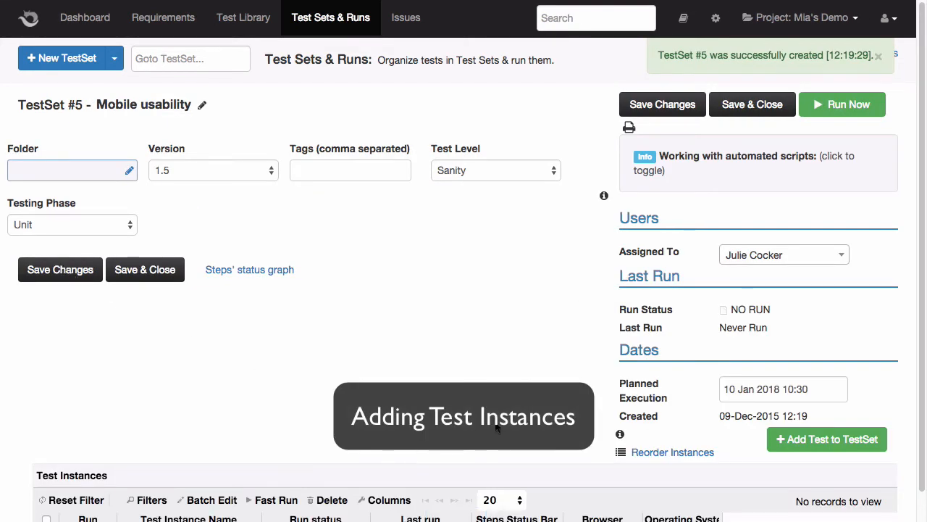
pyautogui.click(826, 437)
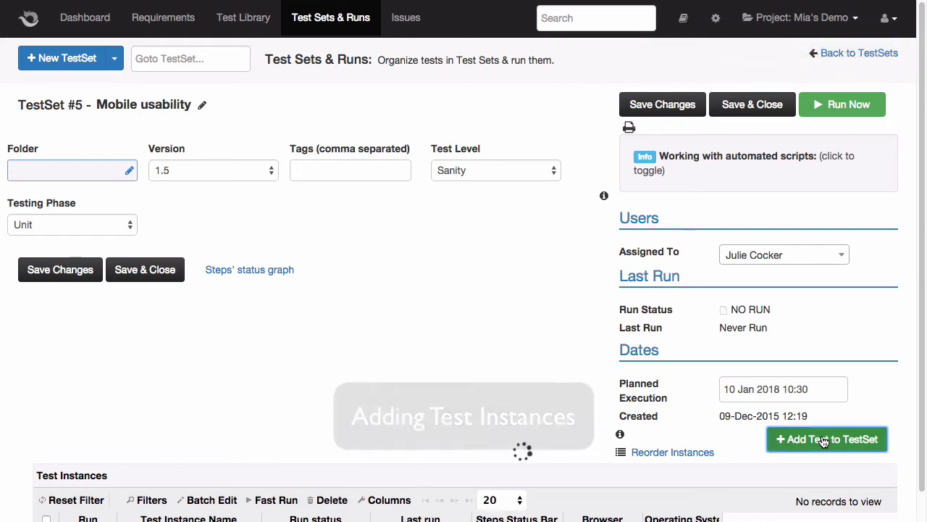
# Bring up the add-tests picker for test set #5 to choose its three test instances
pyautogui.click(825, 438)
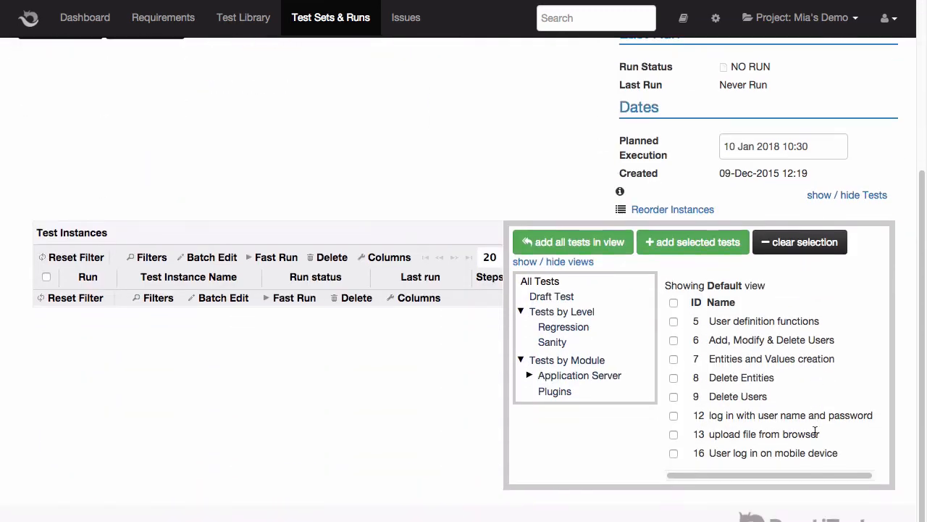
pyautogui.moveTo(549, 327)
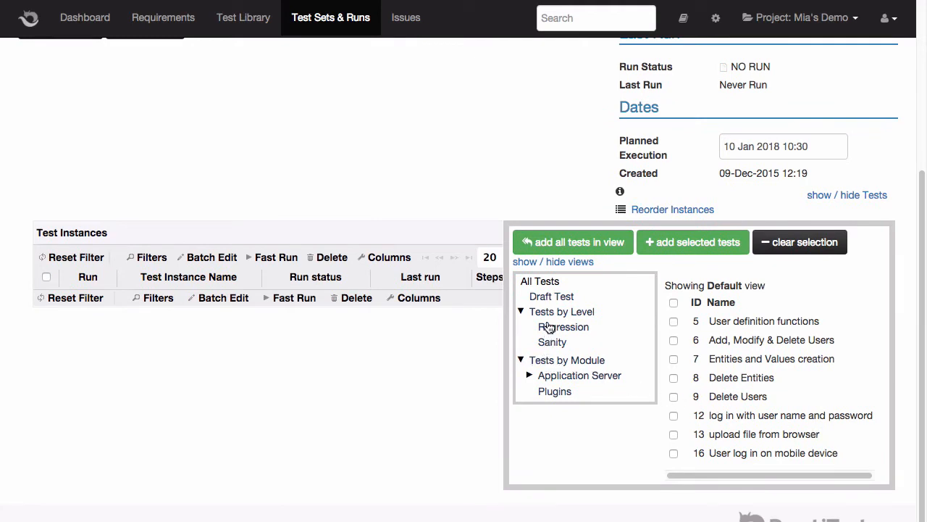
pyautogui.moveTo(675, 327)
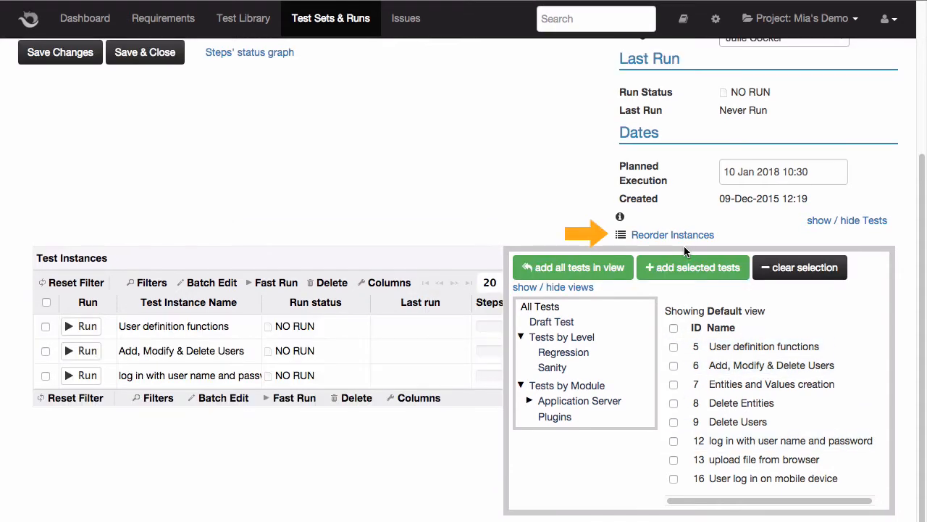
pyautogui.moveTo(673, 235)
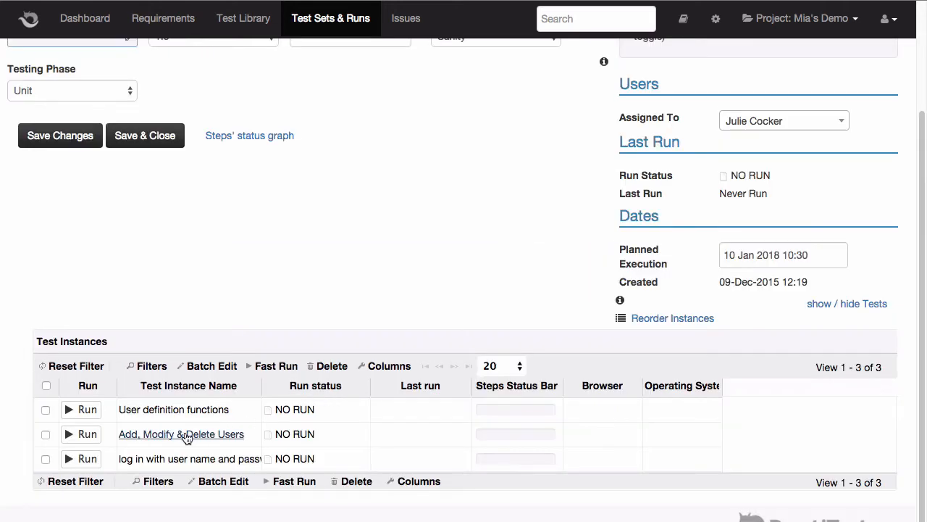
pyautogui.moveTo(82, 436)
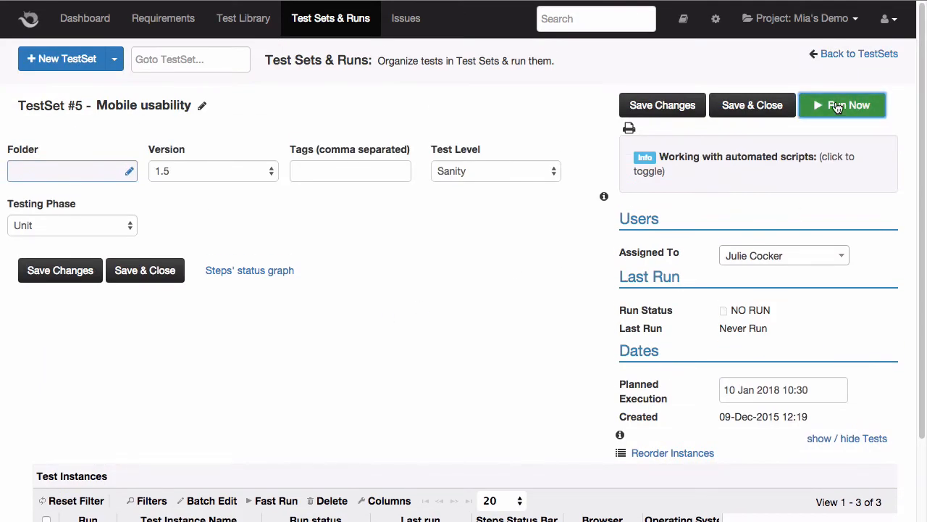
# Run User definition functions, pass Step 1 and Step 2, and move to Add, Modify & Delete Users
pyautogui.click(842, 105)
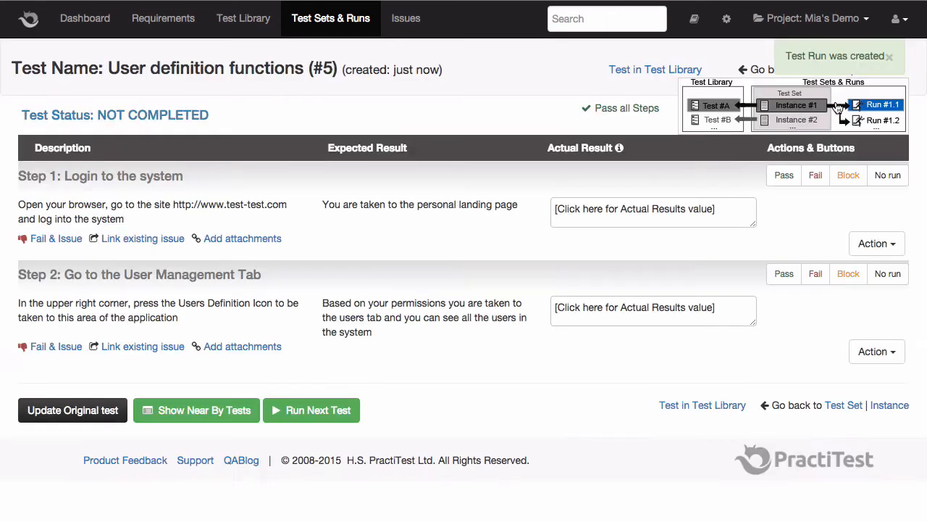
pyautogui.moveTo(487, 261)
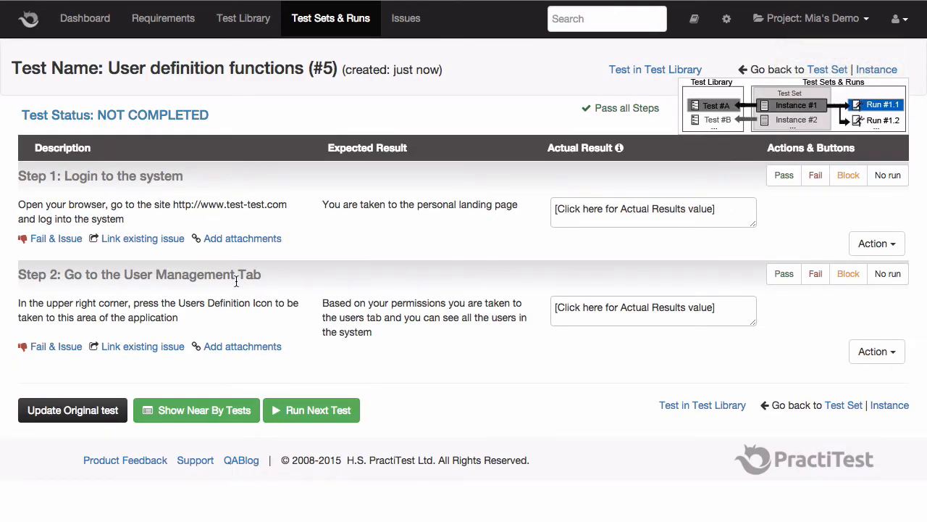
pyautogui.moveTo(698, 252)
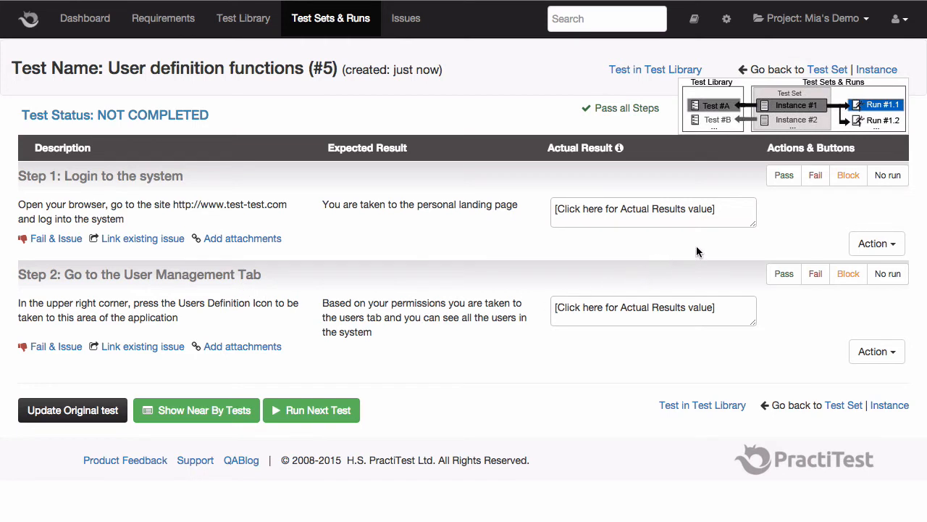
pyautogui.click(783, 174)
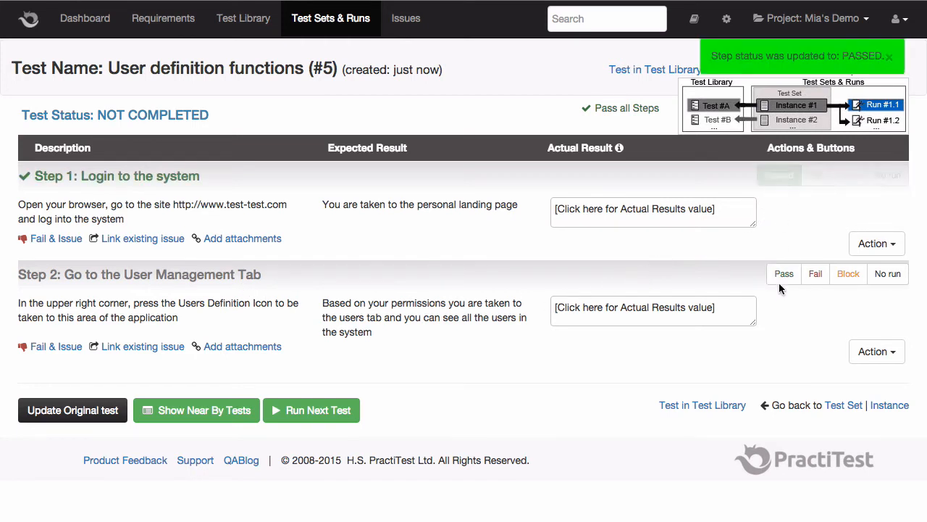
pyautogui.click(782, 273)
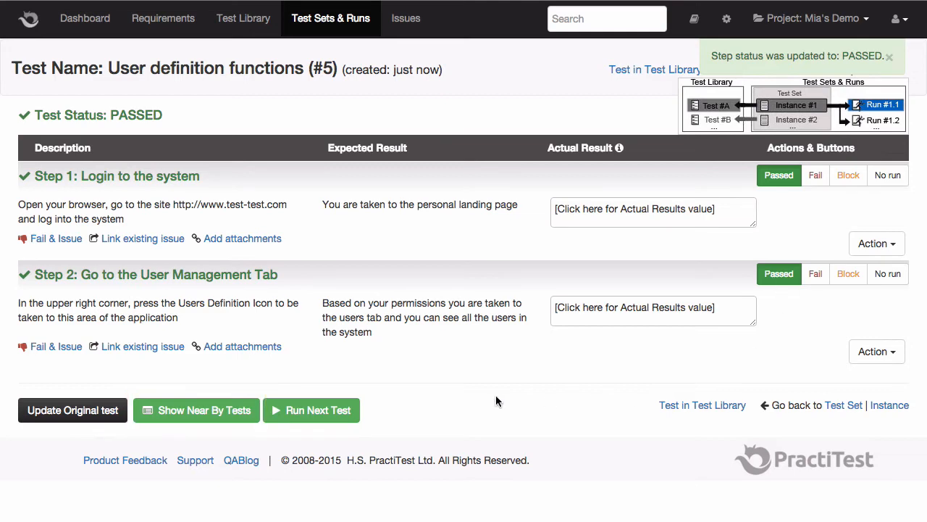
pyautogui.click(310, 410)
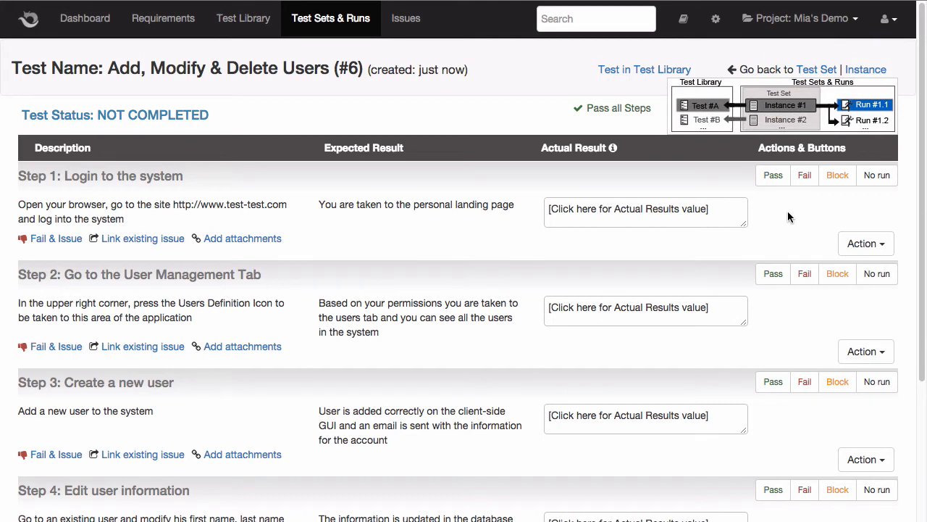
# Pass Step 1 and save Step 2's actual result 'can't see all the users in the system'
pyautogui.click(772, 174)
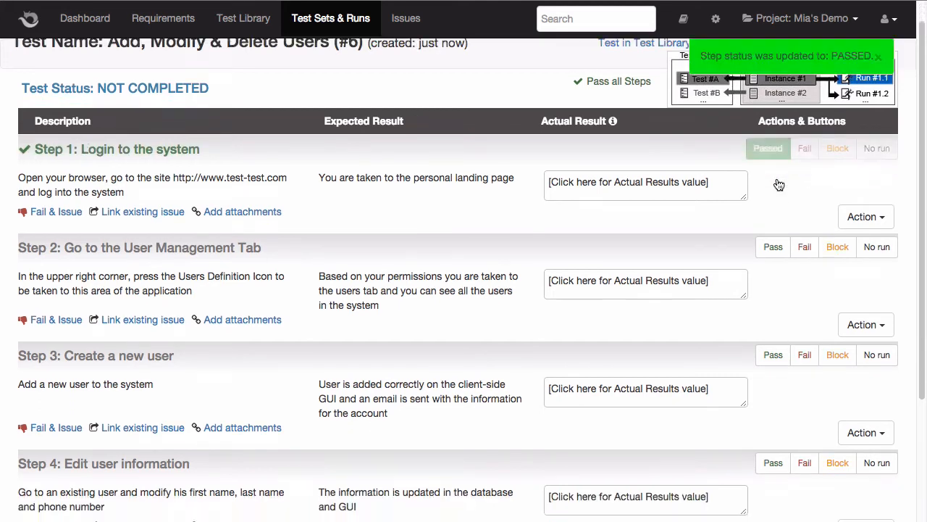
pyautogui.click(645, 281)
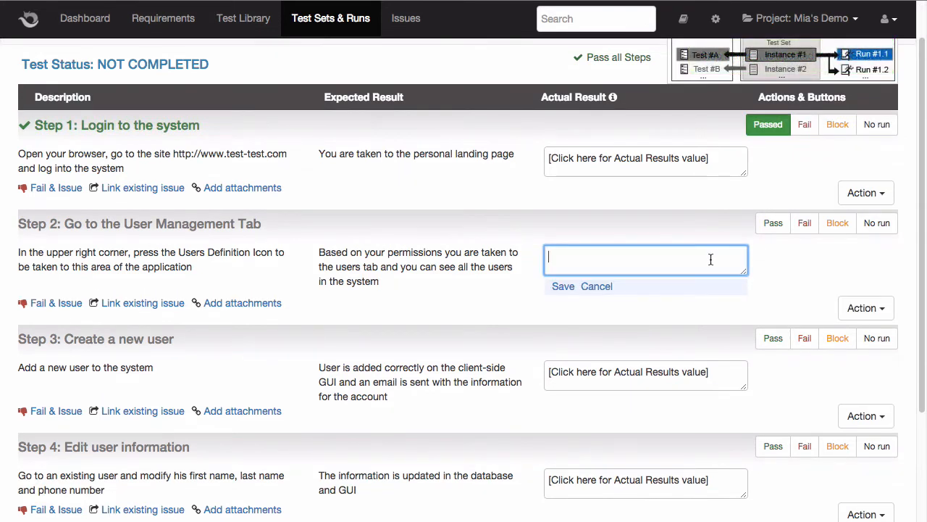
pyautogui.write("can't see all the users in the system")
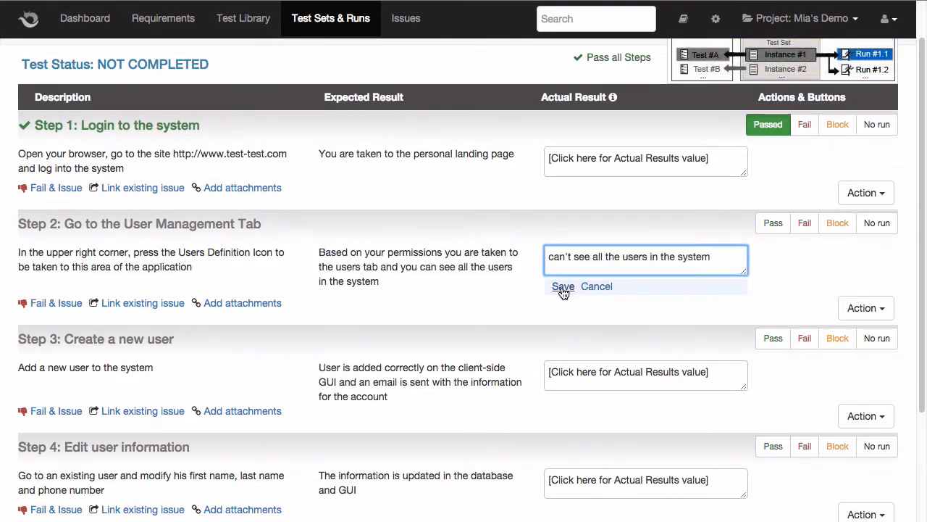
pyautogui.click(562, 286)
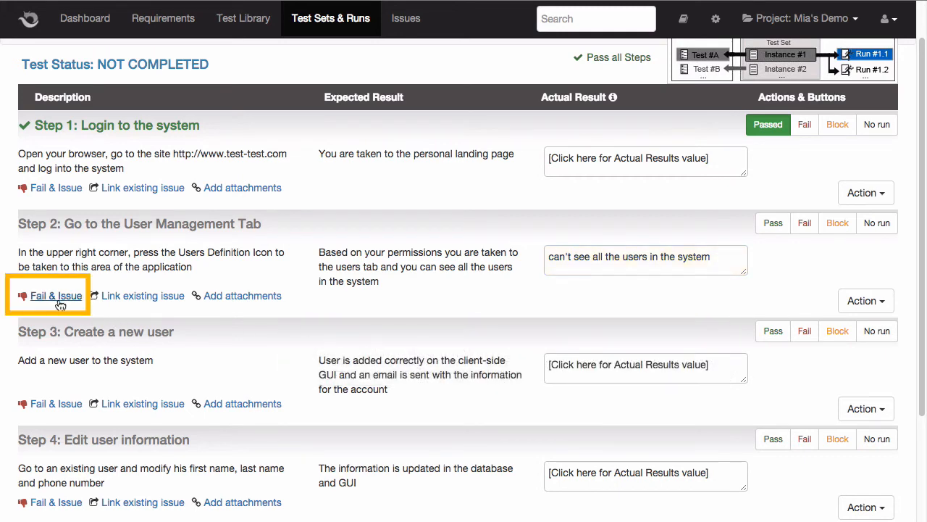
# Fail Step 2 via Fail & Issue, submit the prefilled bug report #40 and continue testing
pyautogui.click(55, 296)
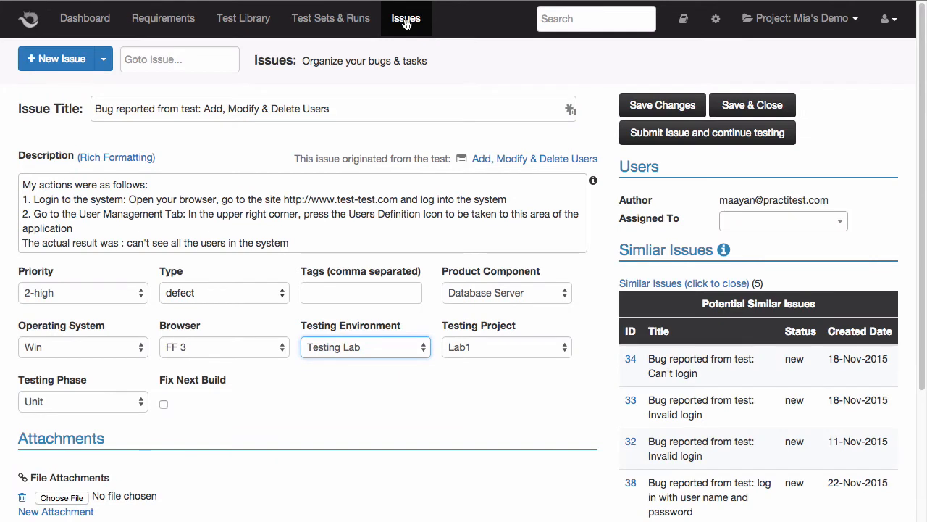
pyautogui.moveTo(403, 36)
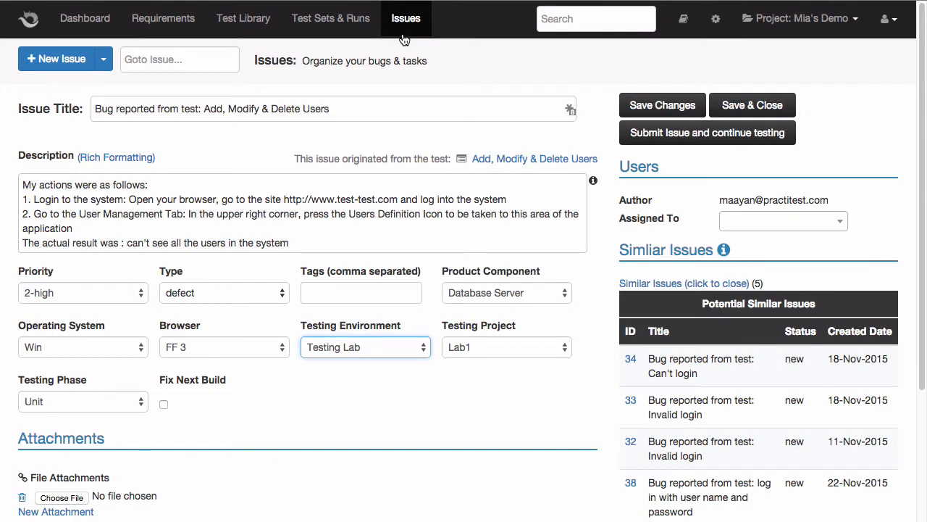
pyautogui.doubleClick(316, 108)
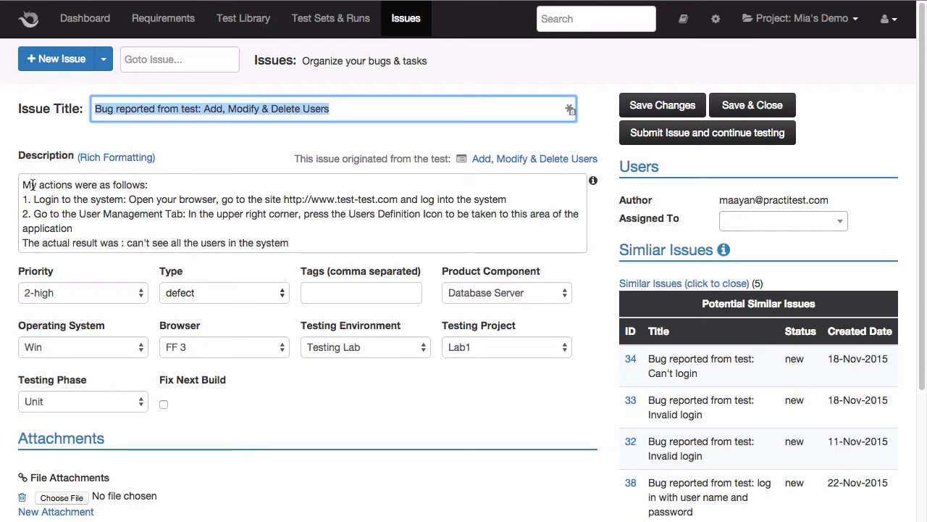
pyautogui.moveTo(661, 156)
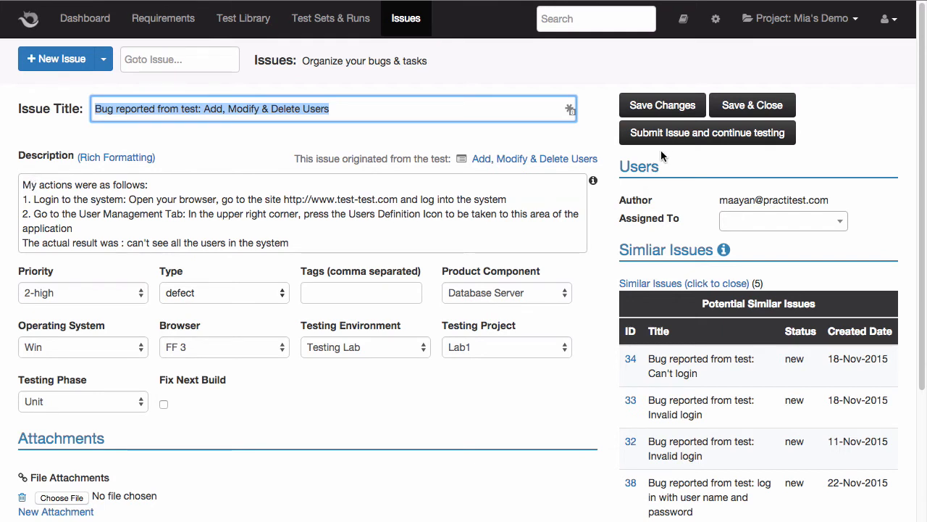
pyautogui.click(707, 133)
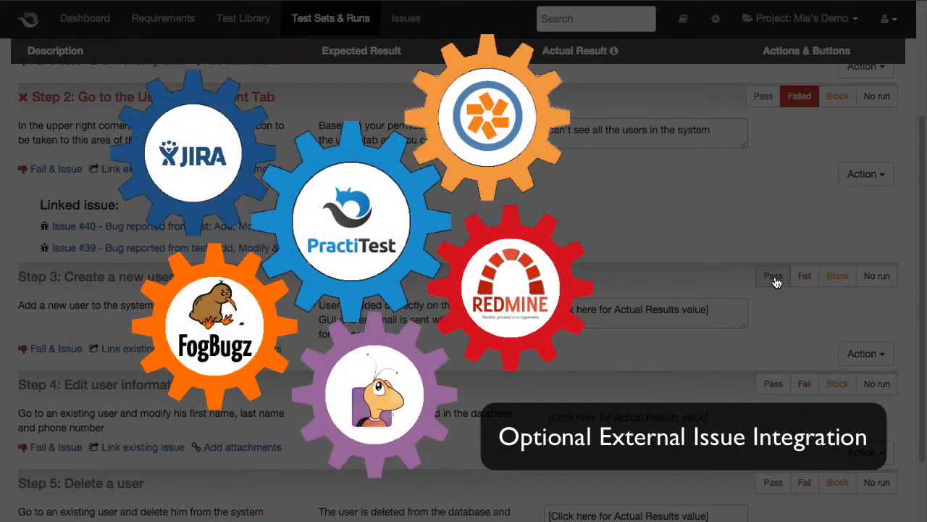
# Mark the remaining steps of Add, Modify & Delete Users as passed and run the next test
pyautogui.click(772, 275)
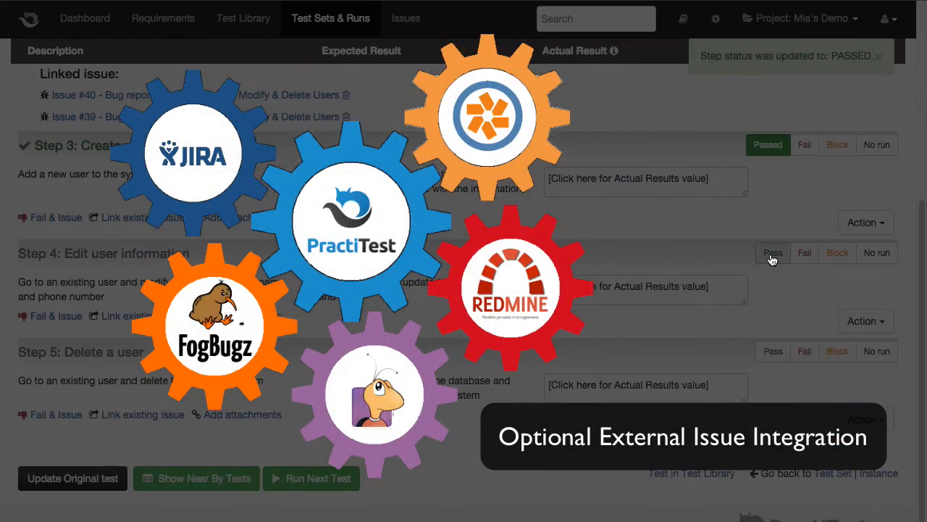
pyautogui.click(774, 252)
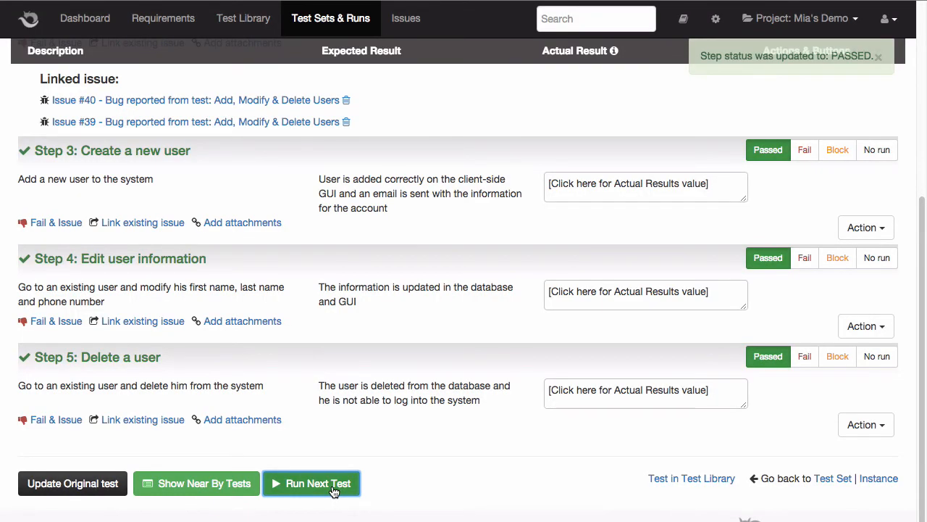
pyautogui.click(310, 484)
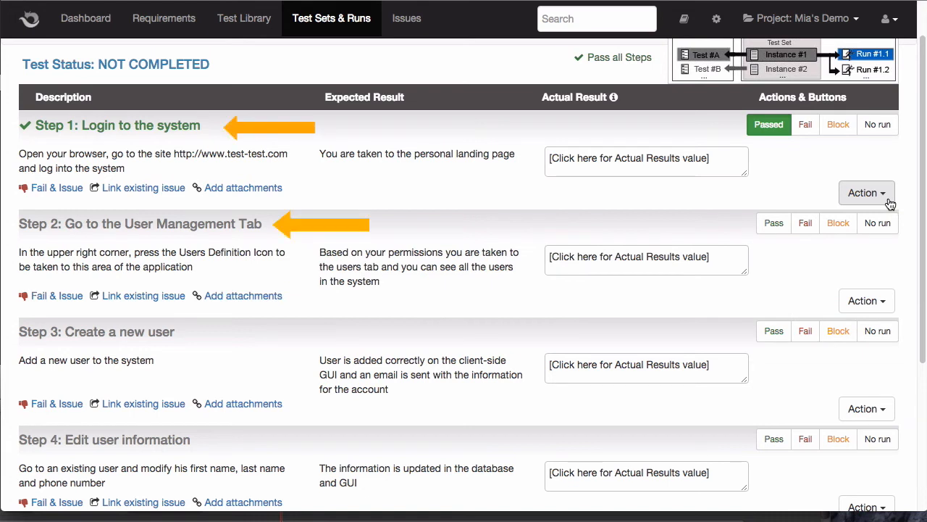
# Insert a 'login' step below Step 1 with action Open Browser and expected result taken to dashboard
pyautogui.click(866, 193)
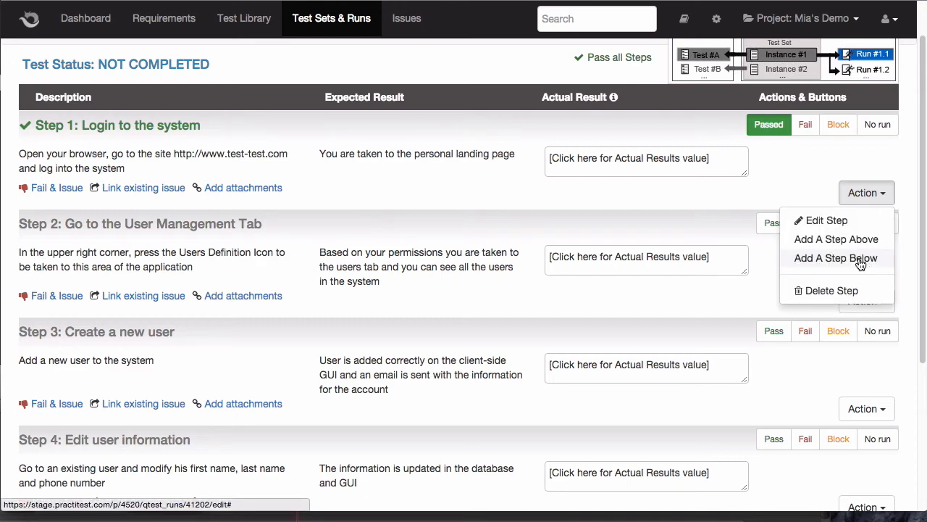
pyautogui.click(834, 258)
pyautogui.write('taken to dashboard')
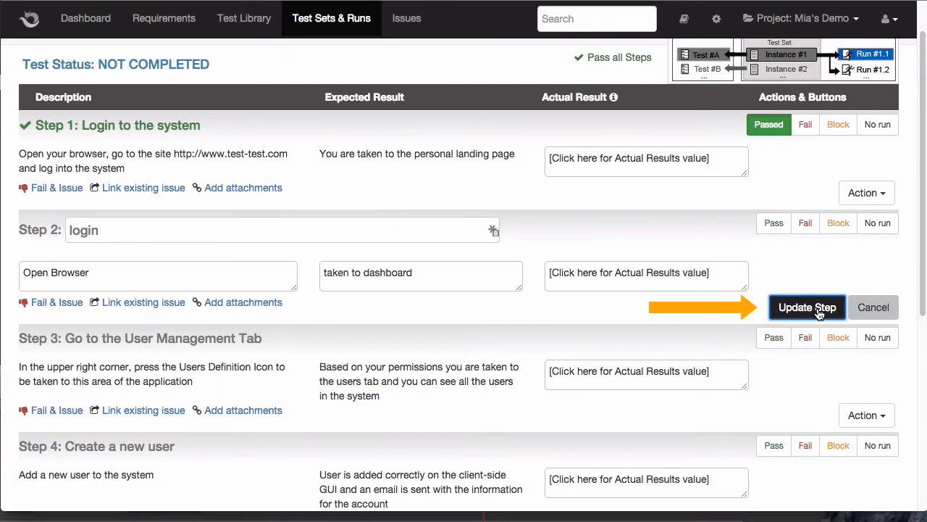
pyautogui.click(806, 307)
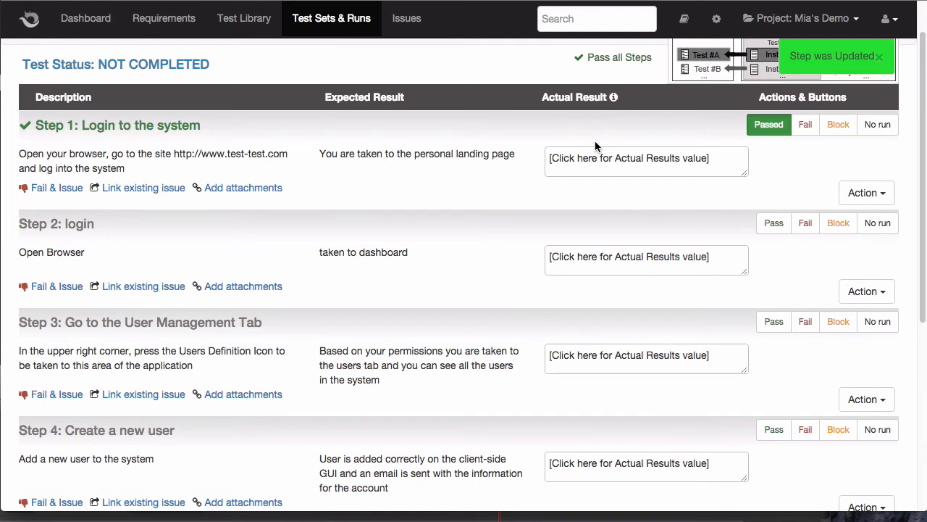
pyautogui.scroll(-3)
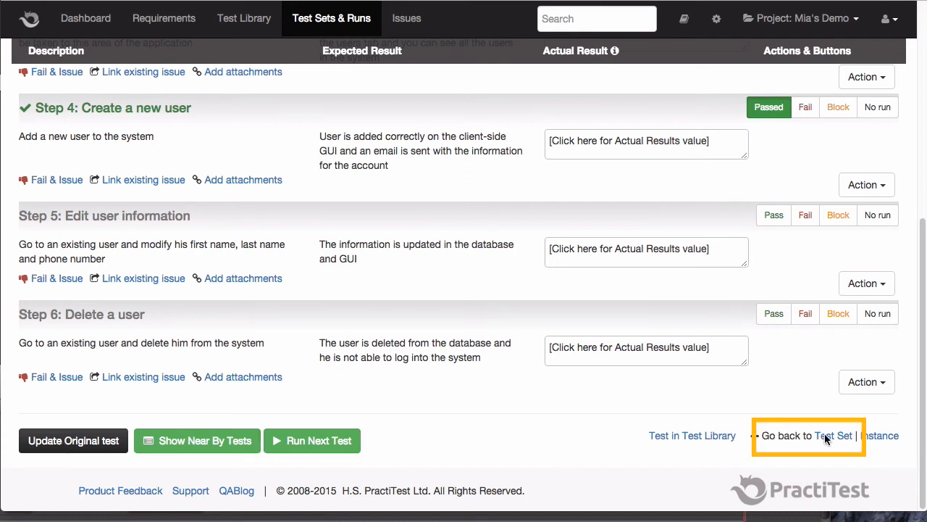
pyautogui.moveTo(835, 435)
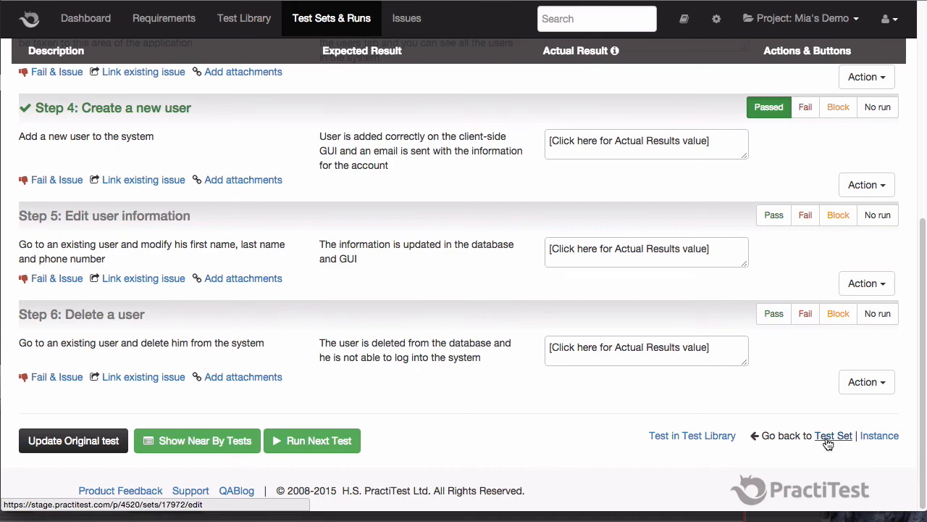
# Review updated statuses in the test sets, Test Library, and Requirements list
pyautogui.click(835, 435)
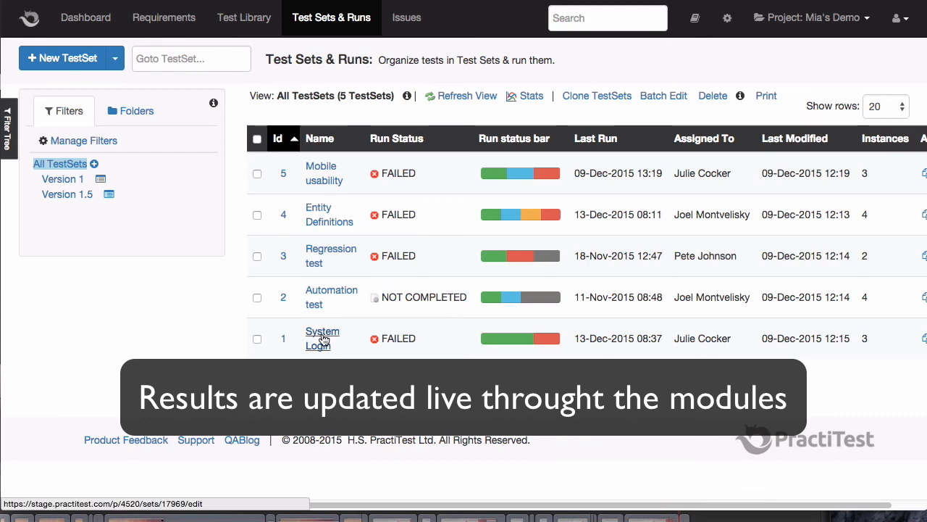
pyautogui.click(243, 17)
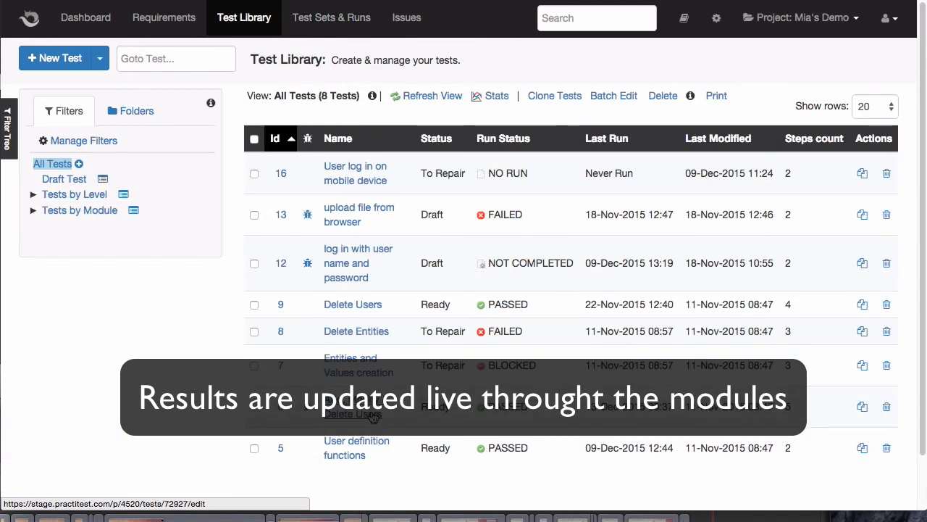
pyautogui.click(163, 17)
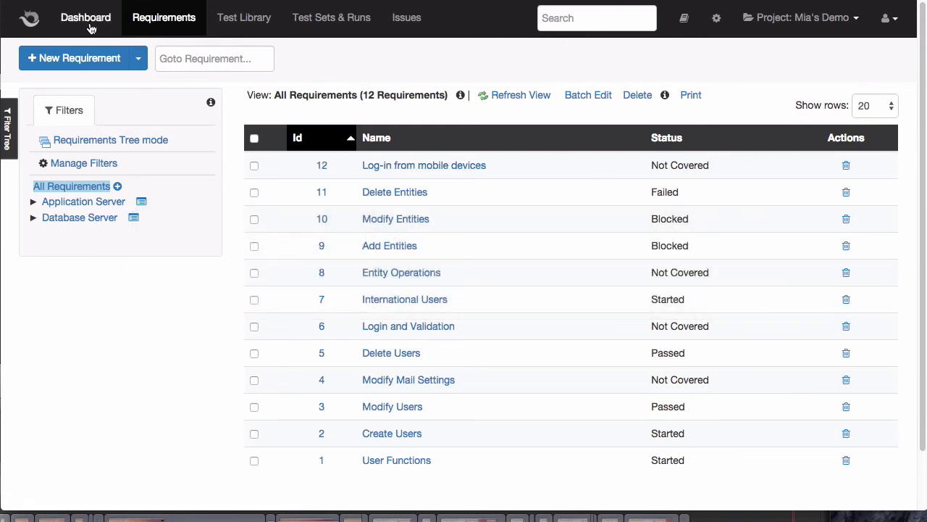
# View the Dashboard charts of issues by status and assignee and tests by run status
pyautogui.click(85, 17)
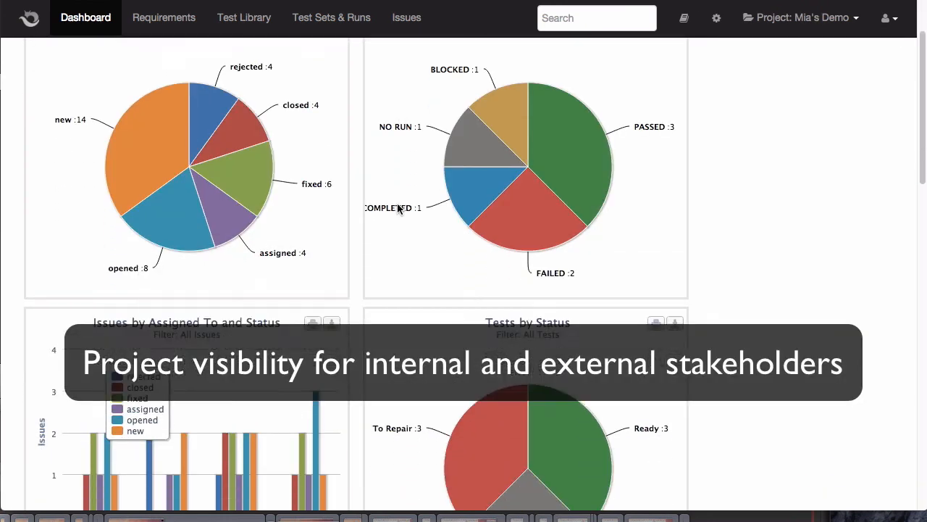
pyautogui.scroll(-3)
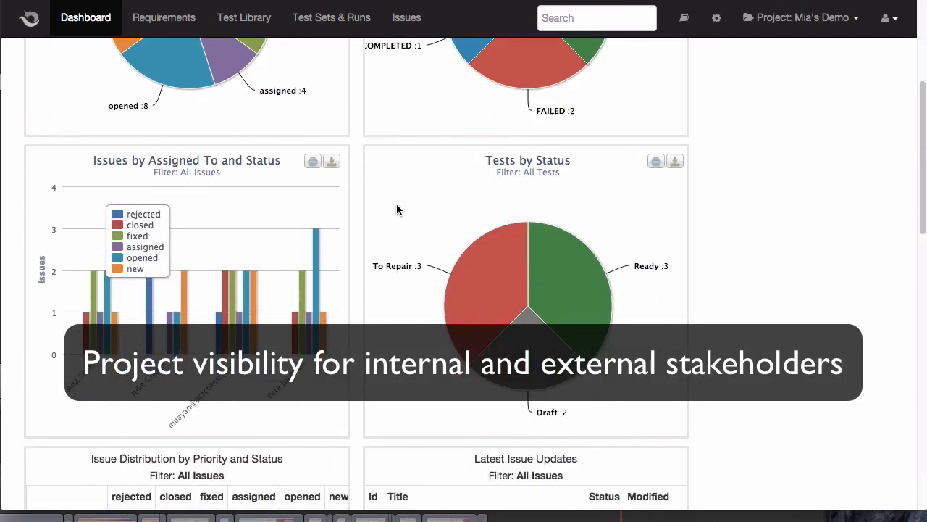